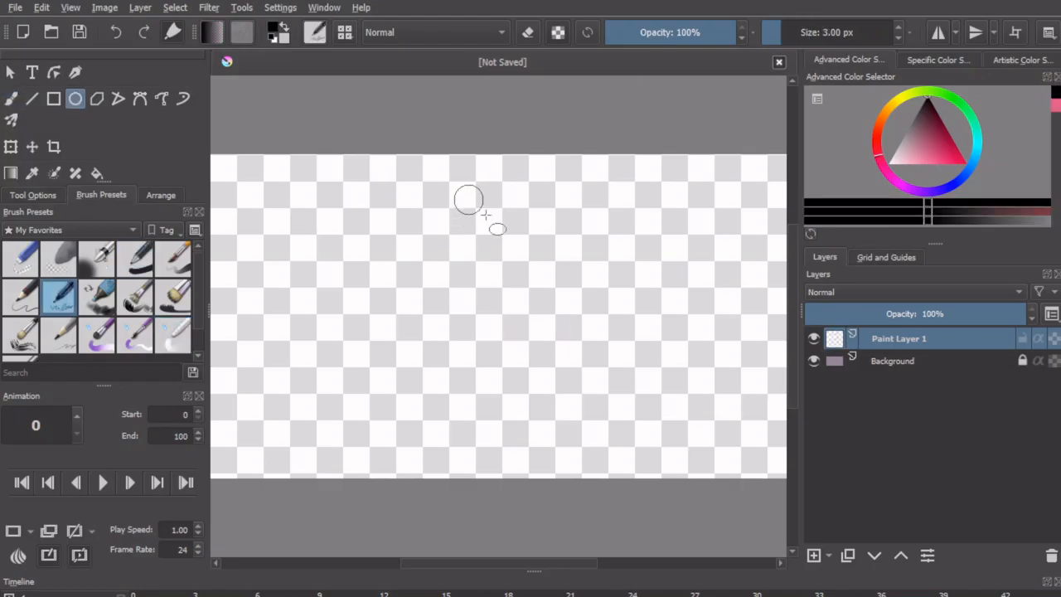
- Sketch the rough head circle and vertical construction lines for the figure
left_click_drag(468, 199, 552, 319)
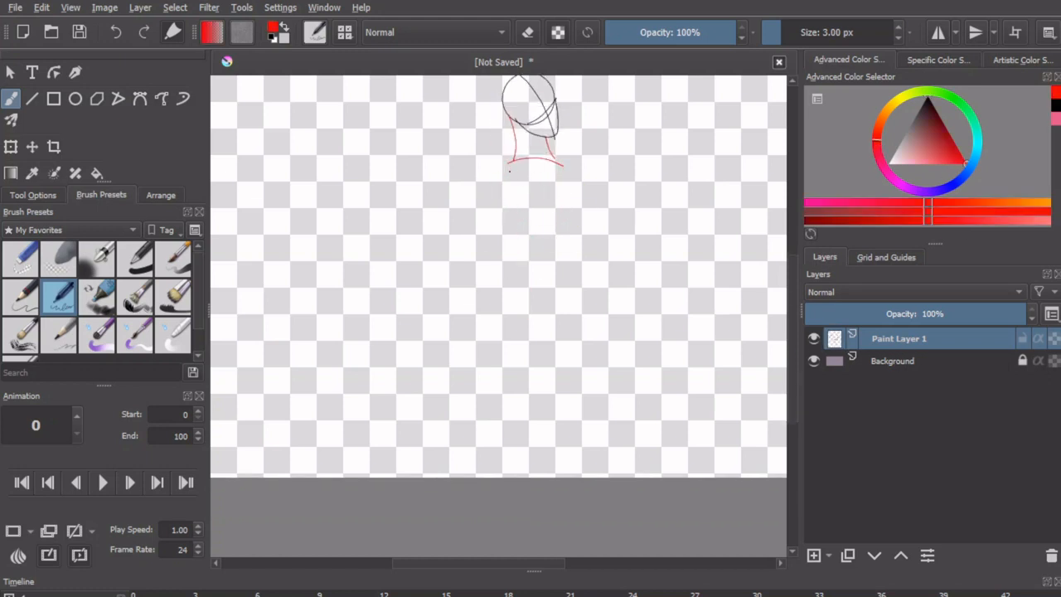
left_click_drag(531, 149, 547, 464)
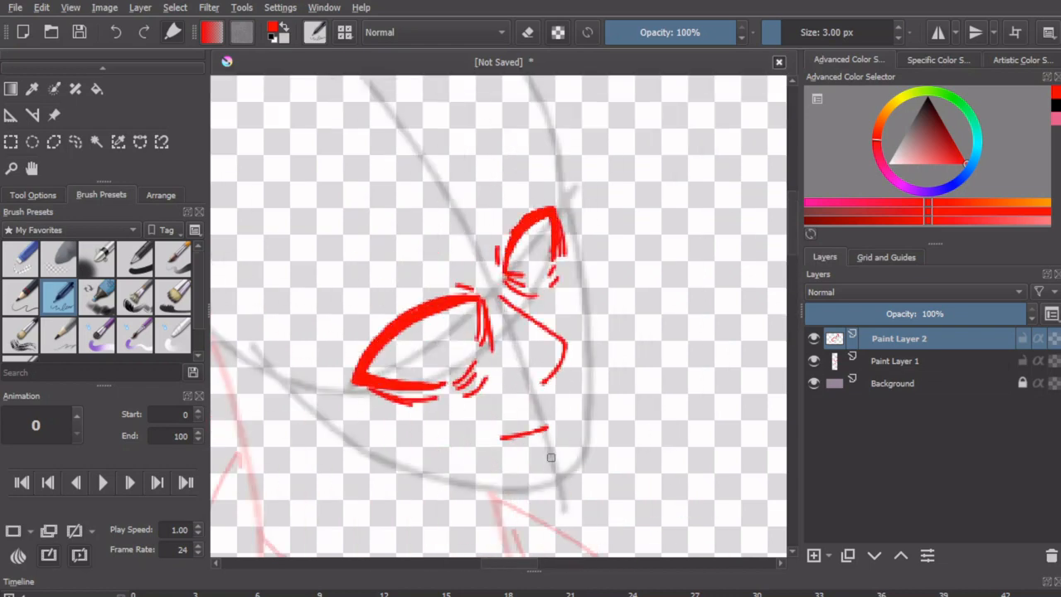
- Draw faint red body construction lines and joint circles on a new layer
left_click_drag(414, 340, 439, 356)
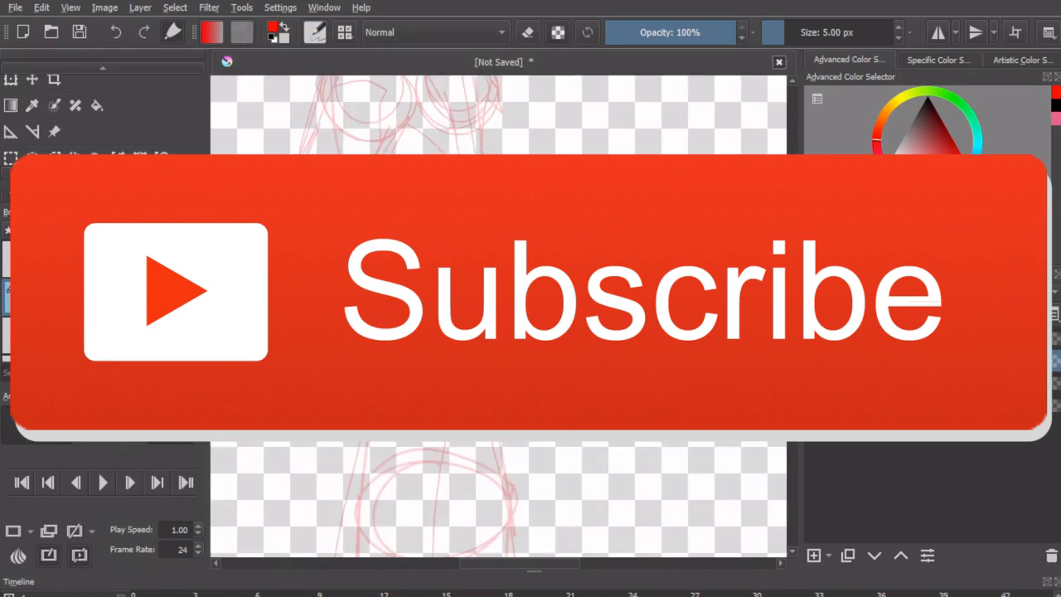
- Draw the red hair outline and face details on Paint Layer 2
left_click(527, 32)
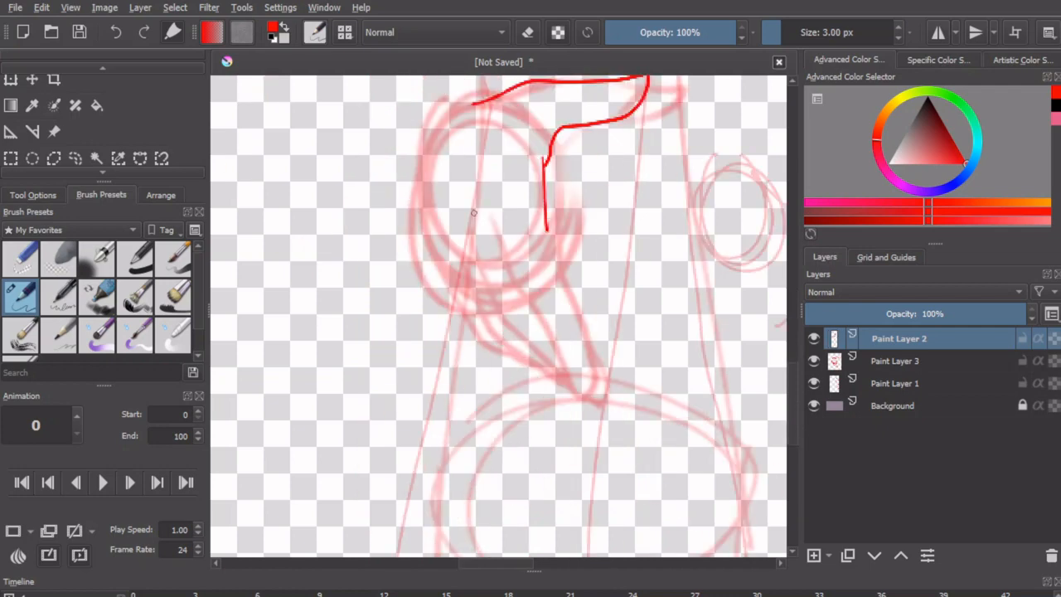
left_click_drag(543, 141, 584, 398)
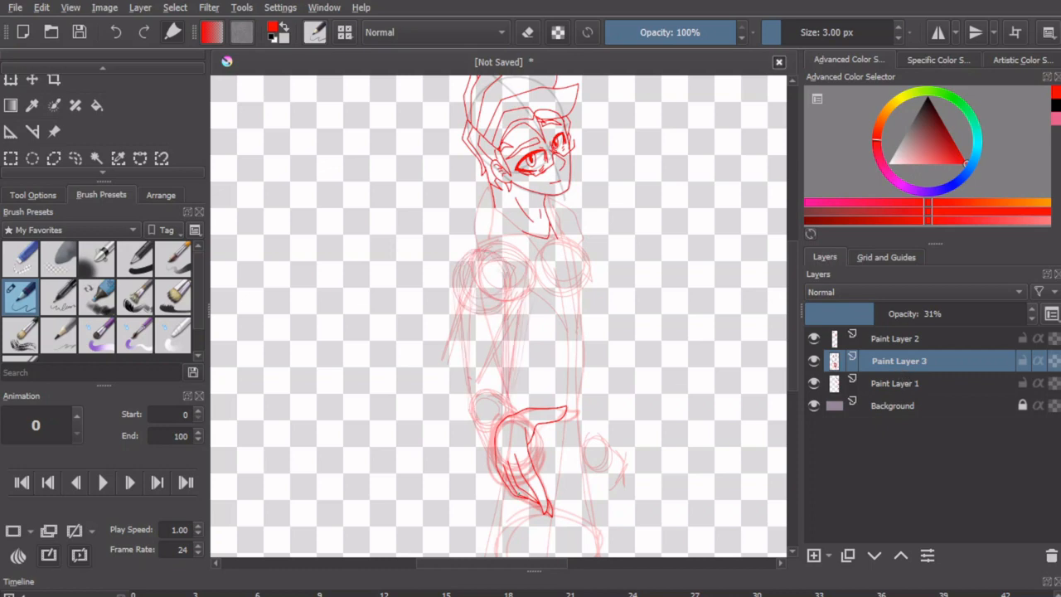
- Fill new background layers teal with speckles and hide the old sketch layers
left_click(899, 338)
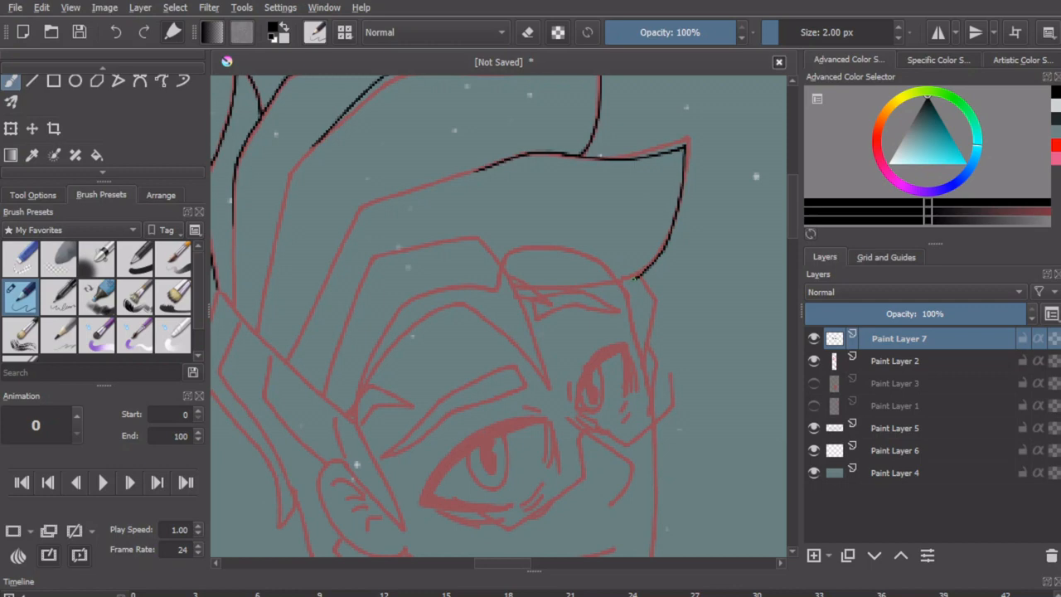
- Ink the eye outline, its lower edge and a neighbouring hair strand in black
left_click_drag(406, 249, 535, 364)
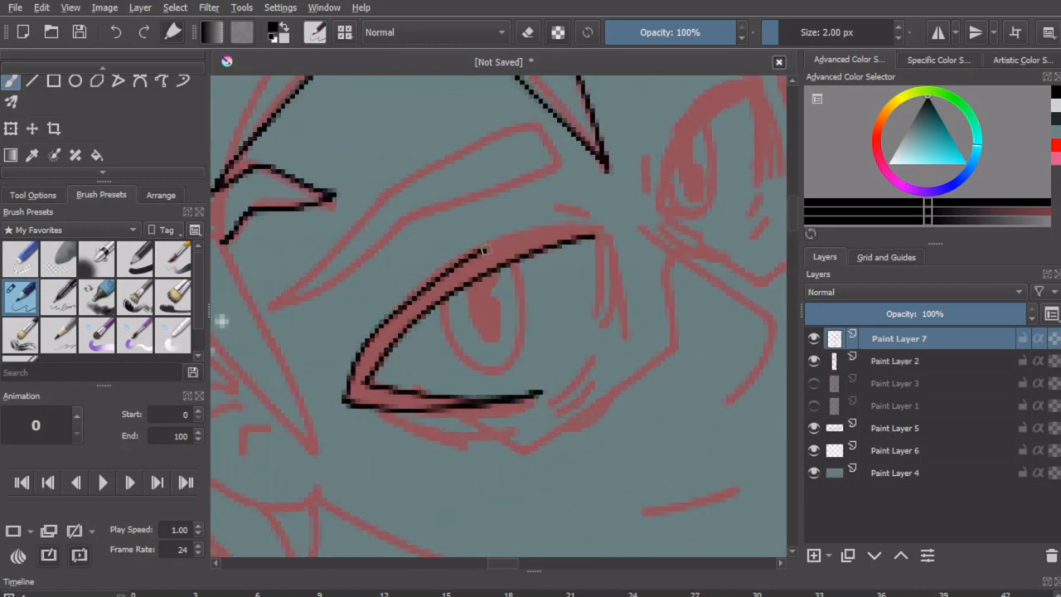
left_click_drag(484, 245, 348, 402)
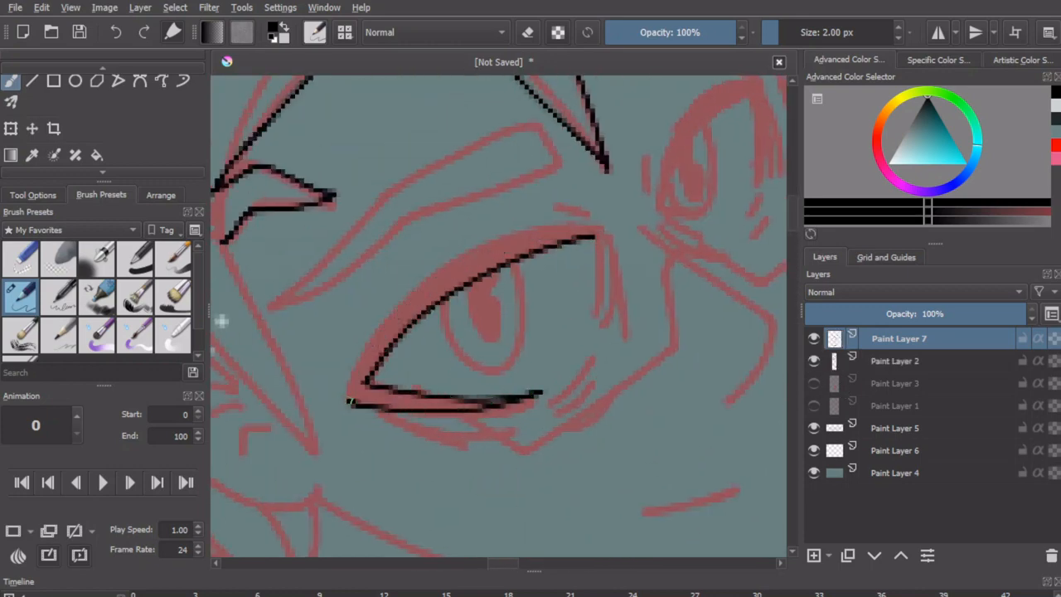
left_click_drag(340, 398, 581, 241)
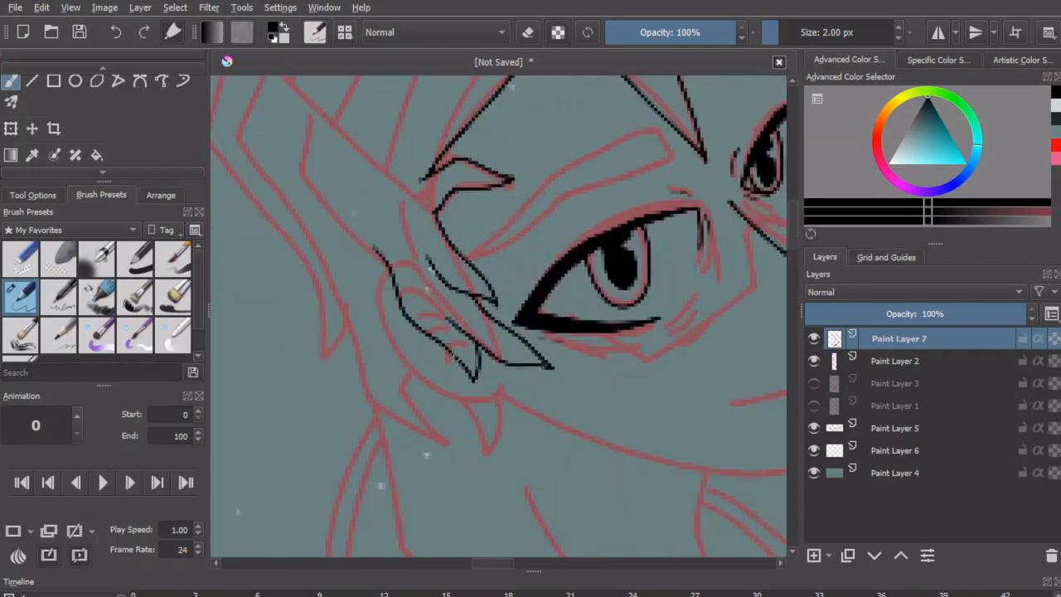
left_click_drag(382, 265, 498, 390)
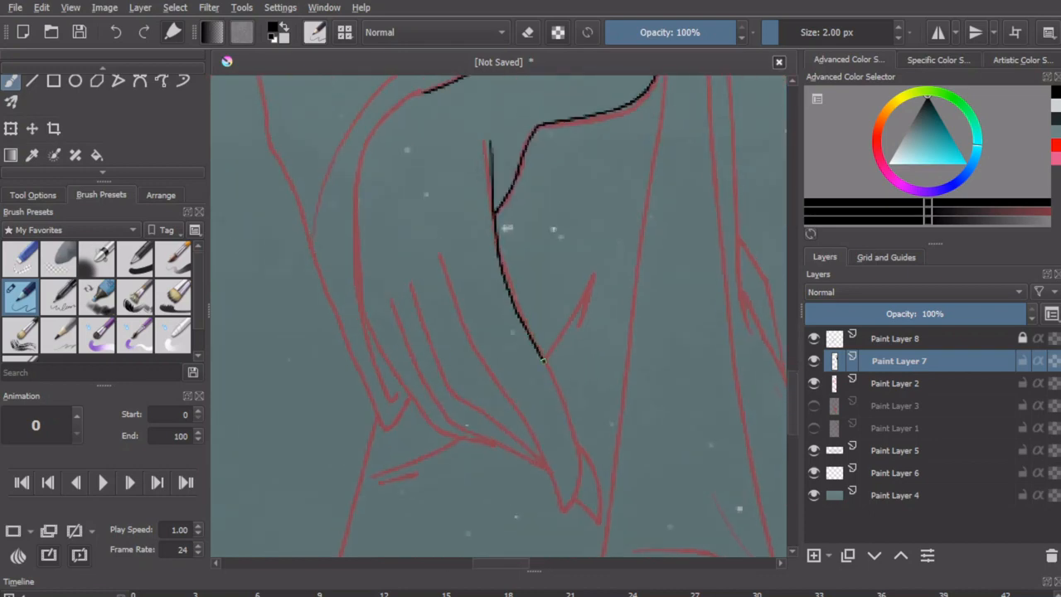
- Ink the black line running down the neck toward the shoulder and torso
left_click_drag(442, 259, 568, 506)
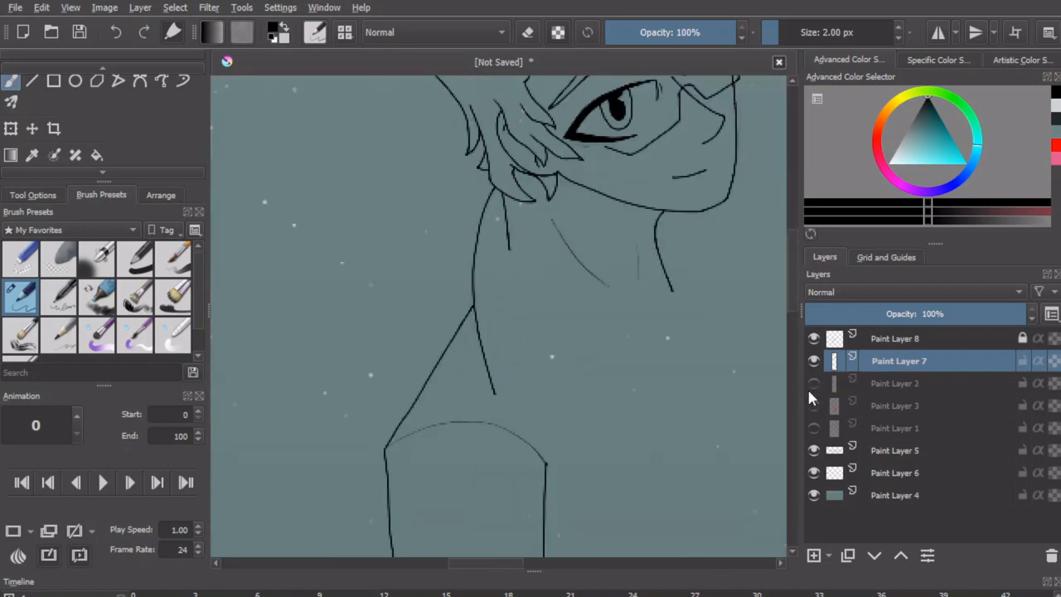
- Paint dark brown base colour inside the body outline on Paint Layer 10
left_click(58, 259)
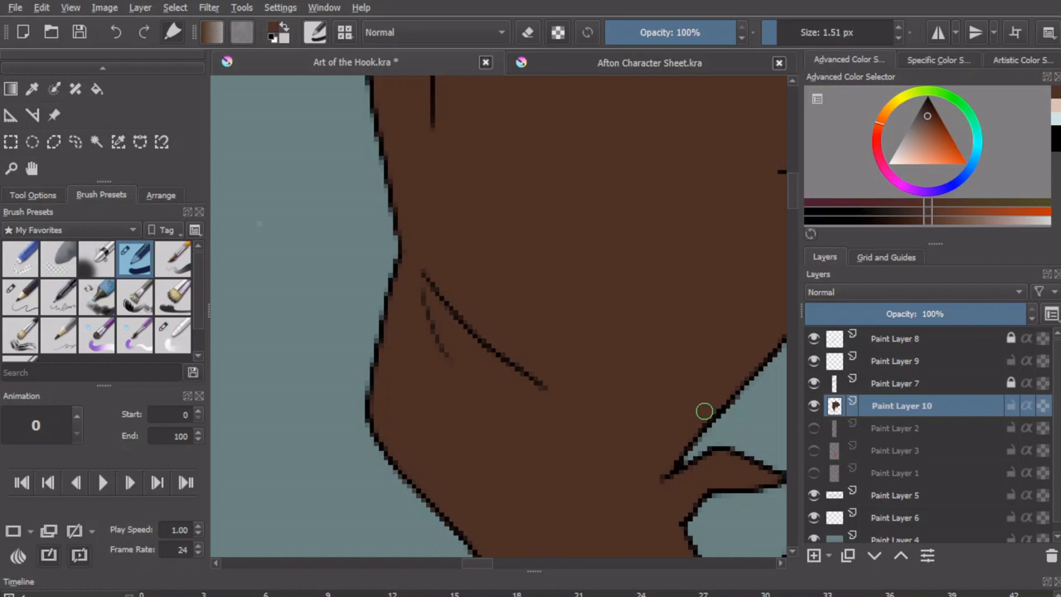
mouse_move(737, 152)
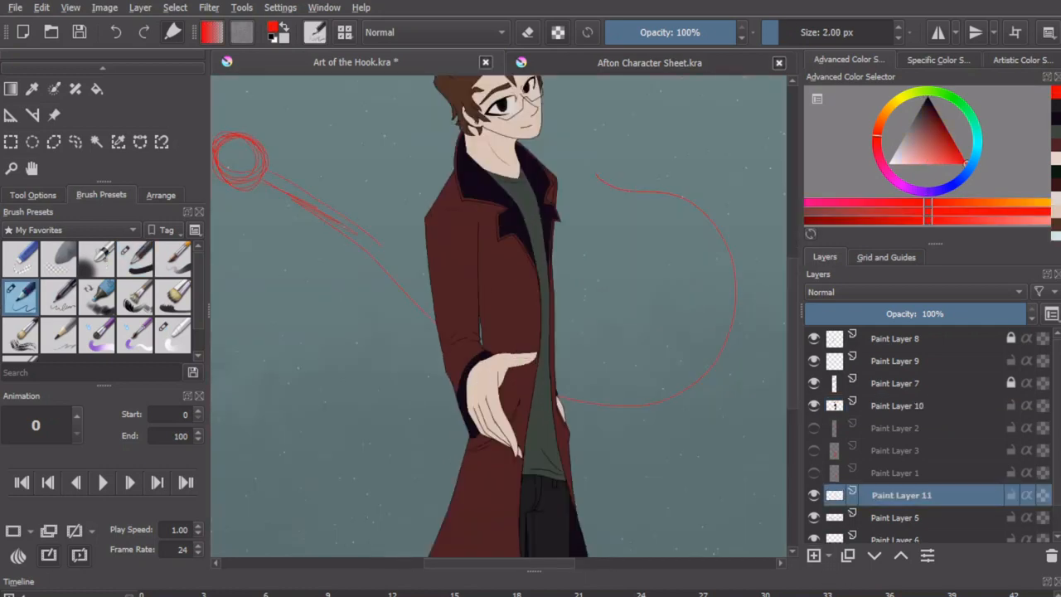
- Paint a bright green highlight inside the iris on Paint Layer 12
scroll("down", 3)
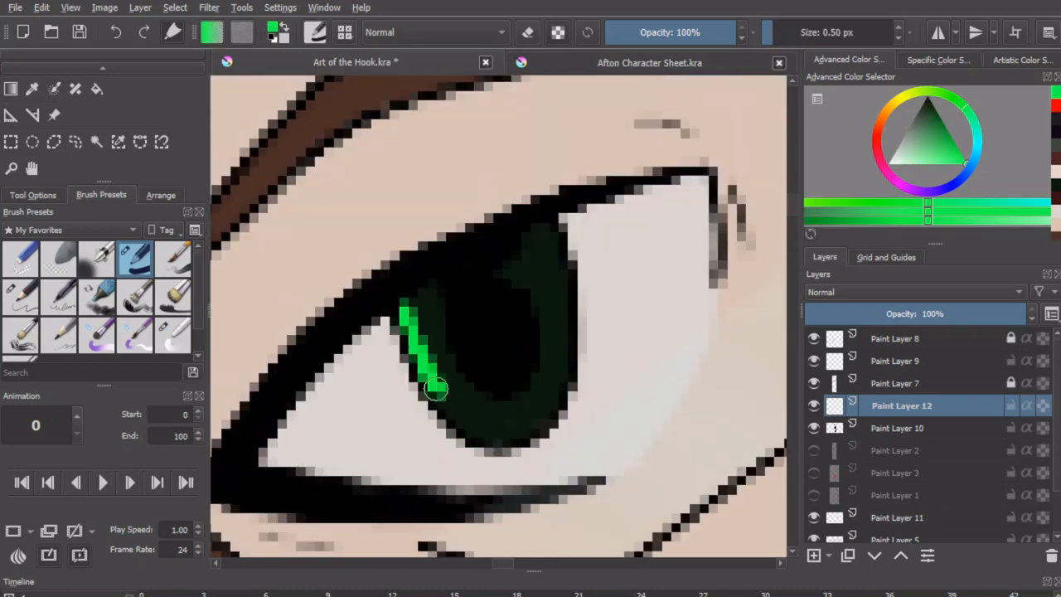
left_click_drag(435, 390, 456, 420)
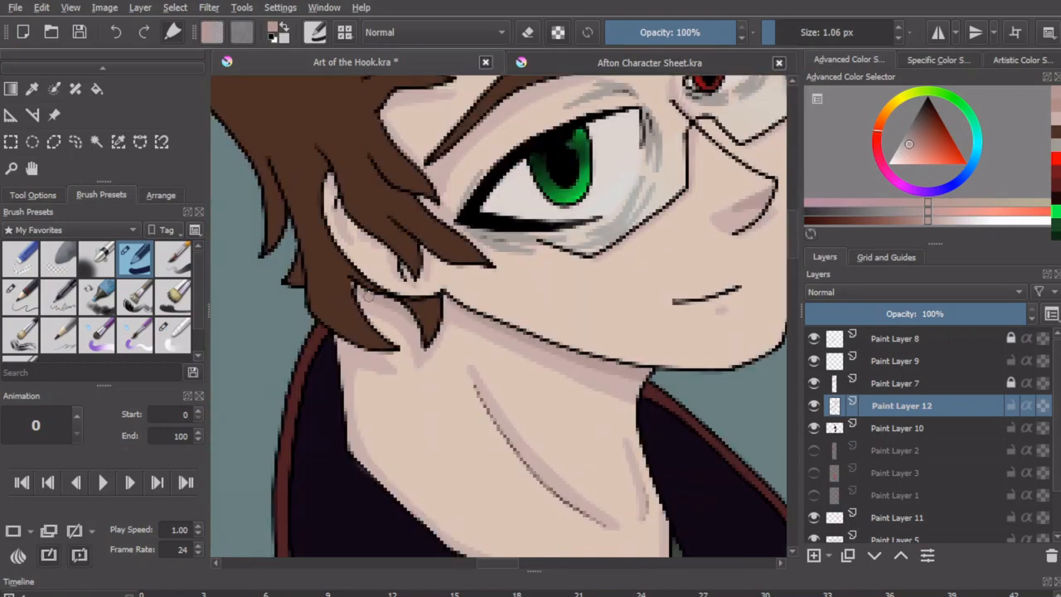
- Paint pinkish-grey skin shading and finger fold lines on the hand
left_click(904, 155)
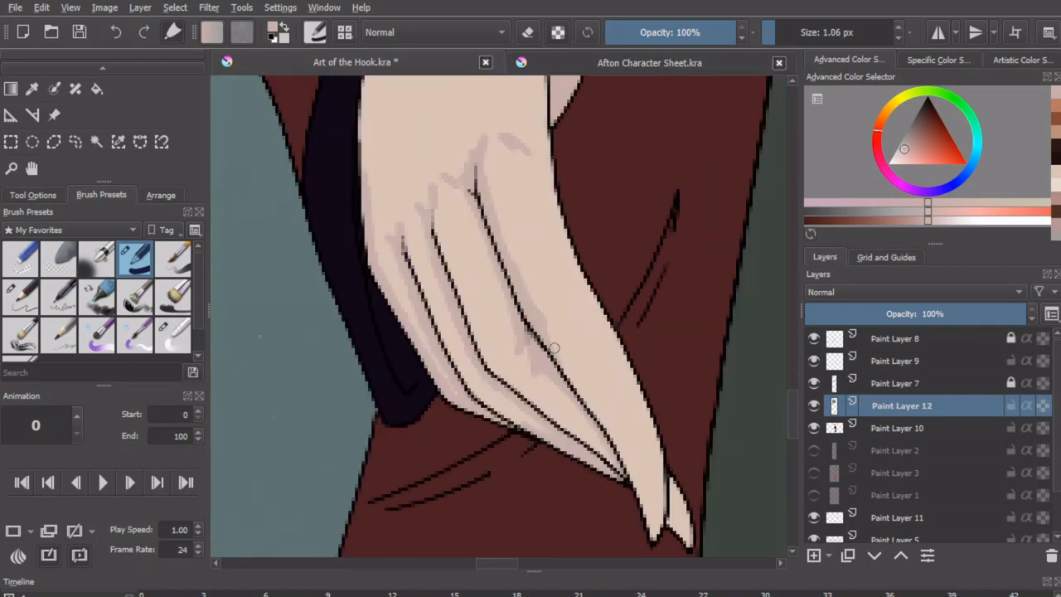
- Brush violet shadows under the chin and highlights on the dark coat collar
left_click(903, 156)
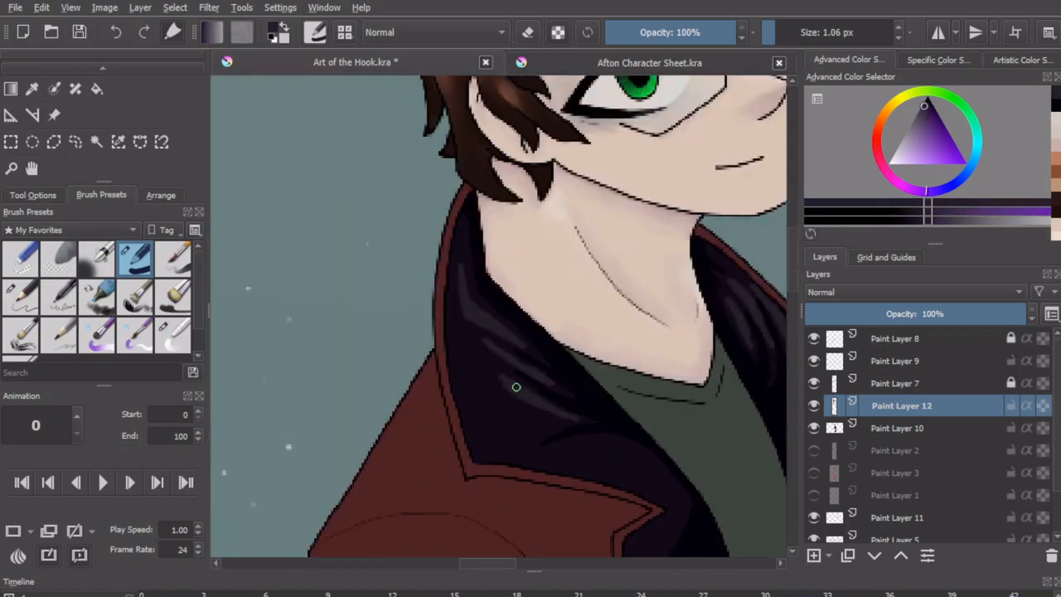
- Paint dark crease and fold shadows on the character's black trousers on Paint Layer 12
left_click_drag(516, 387, 593, 446)
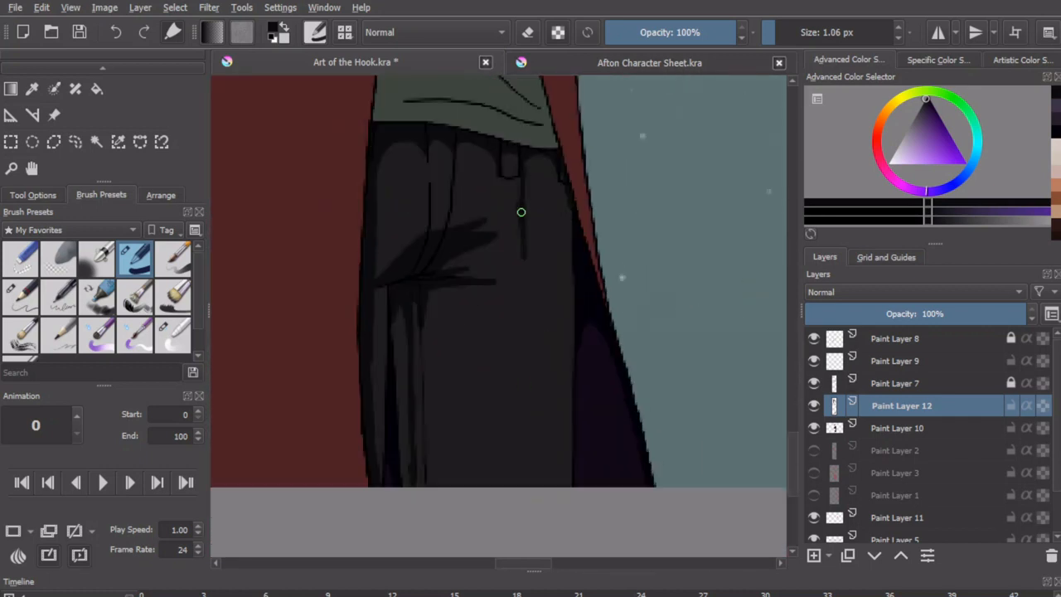
left_click_drag(521, 212, 529, 371)
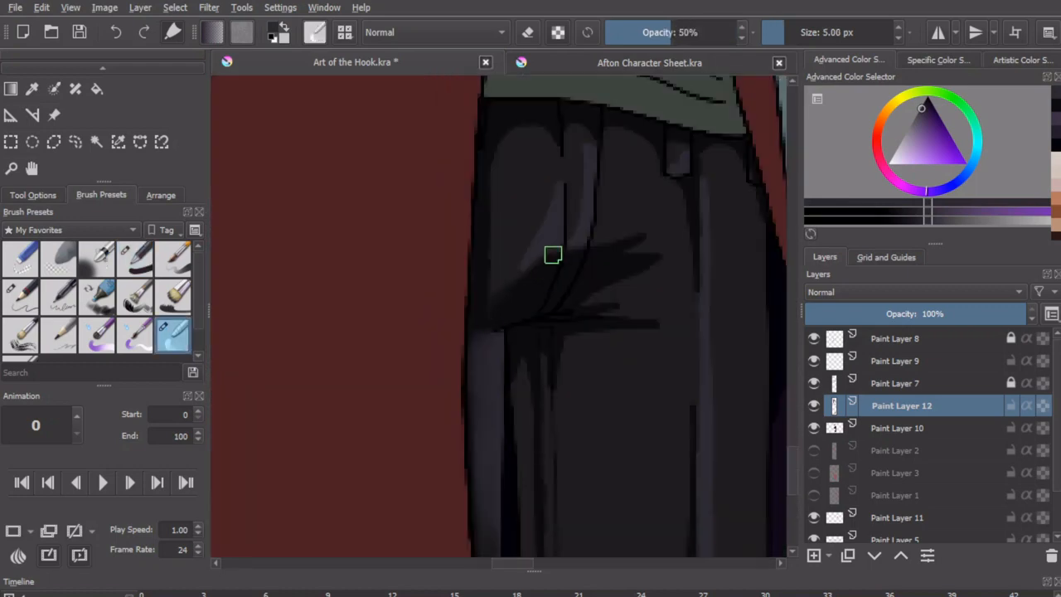
- Brush a light, translucent grey stroke over the trouser folds to soften them
left_click_drag(553, 255, 525, 279)
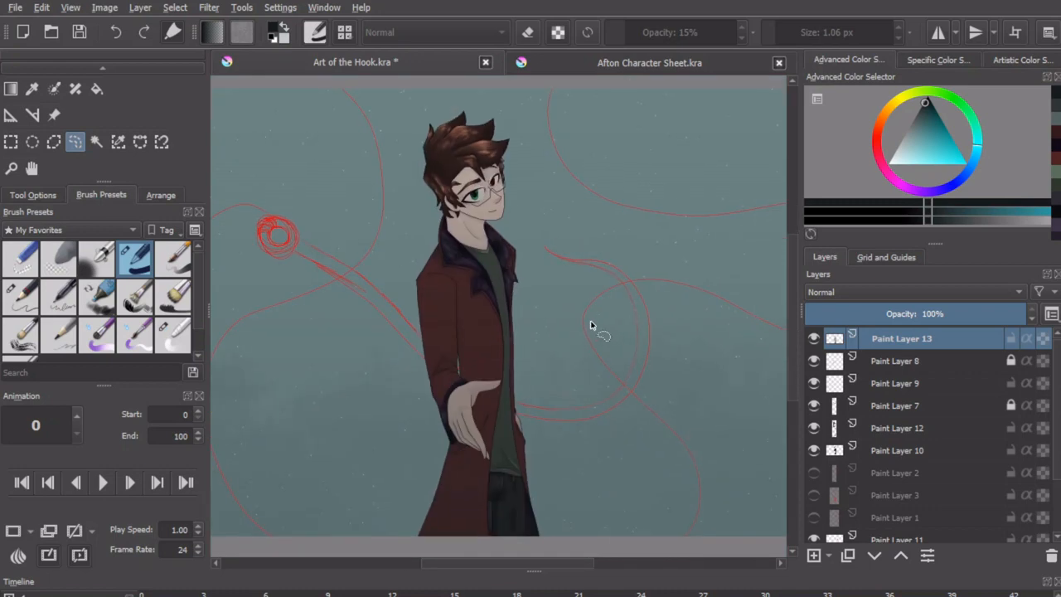
mouse_move(590, 325)
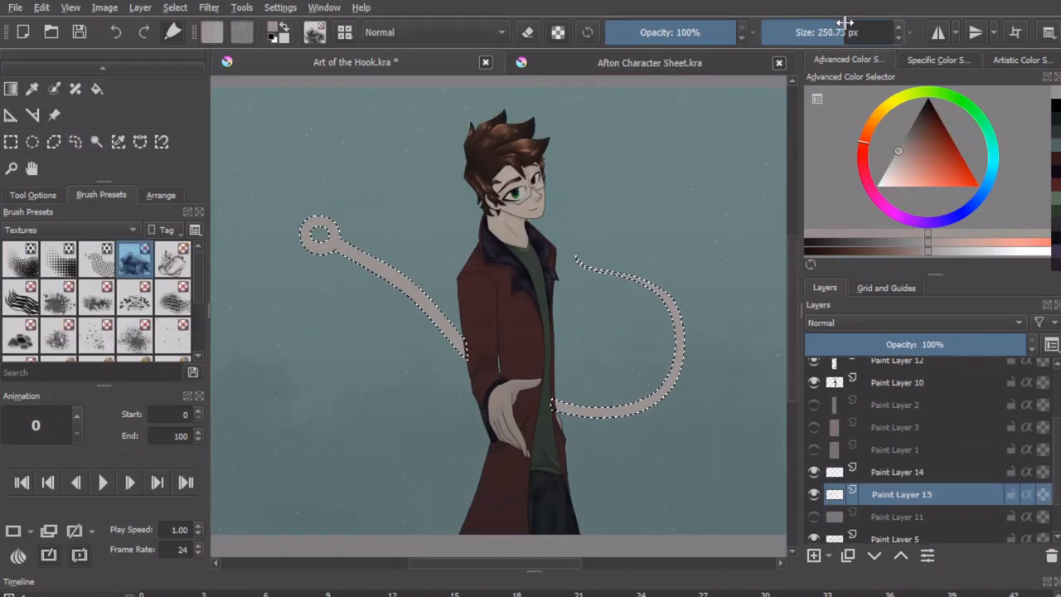
- Hatch dark purple strokes along the upper edge of the tendril's ring
left_click(814, 556)
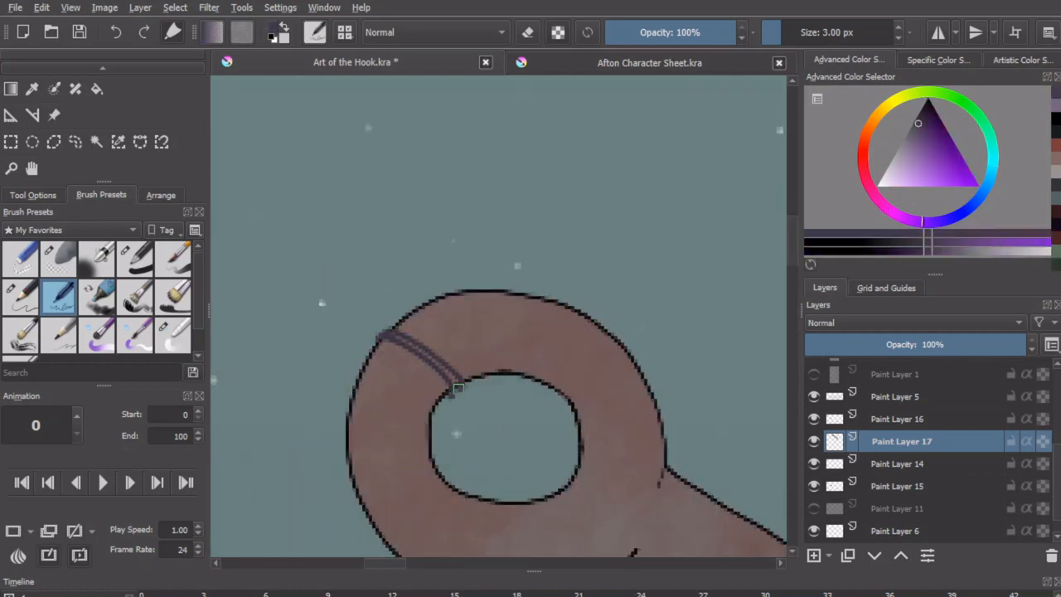
left_click_drag(460, 385, 425, 437)
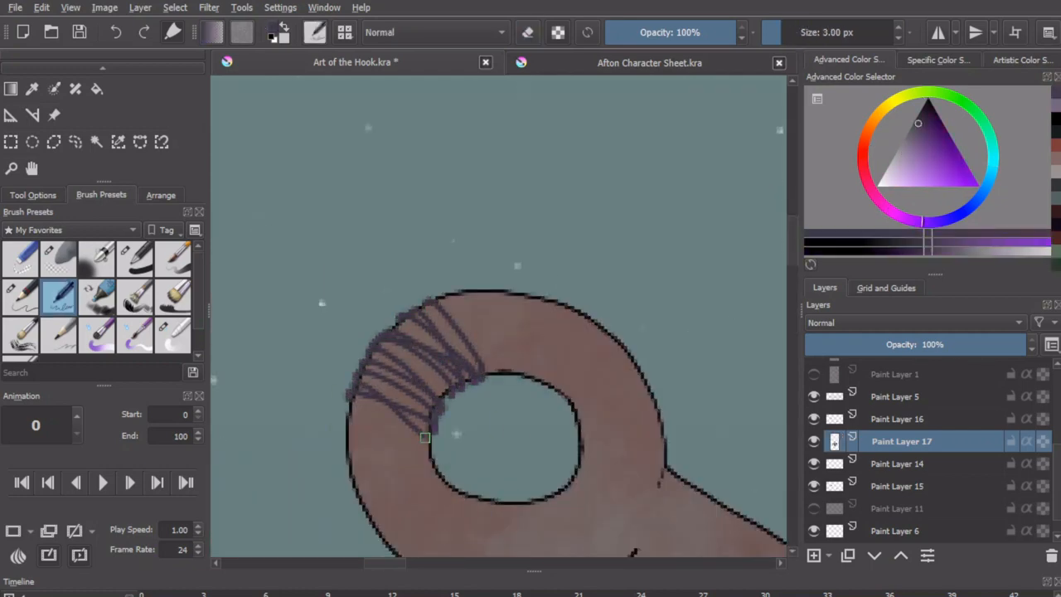